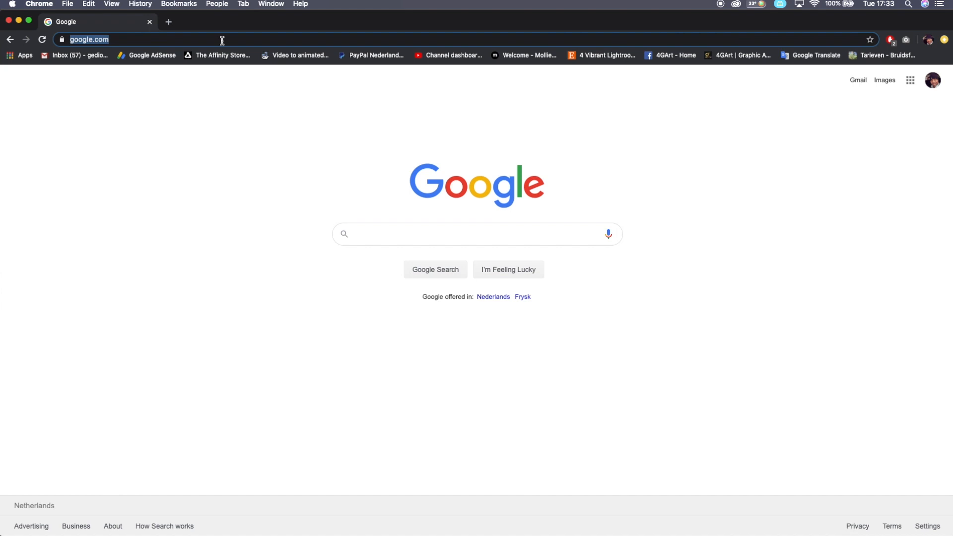
{"action": "type", "text": "www.facebook.com"}
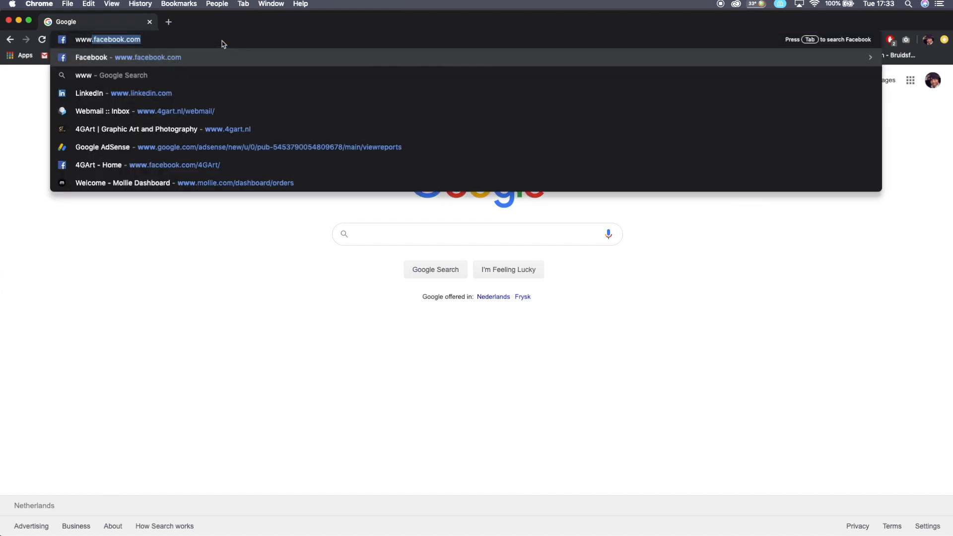
{"action": "type", "text": "www.canva.com"}
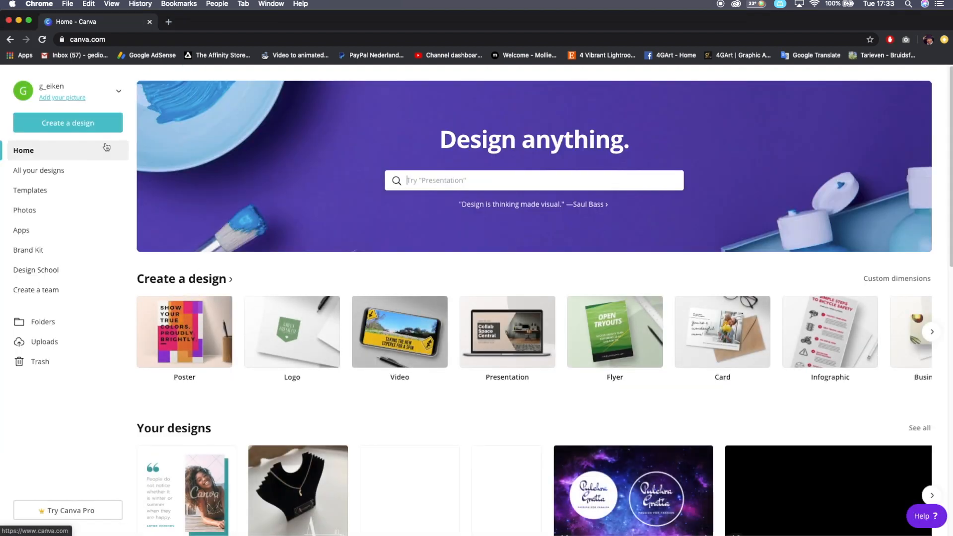
- Upload Background.jpg from Desktop > WaterMark tutorial to Canva's Uploads
{"action": "left_click", "coordinate": [45, 341]}
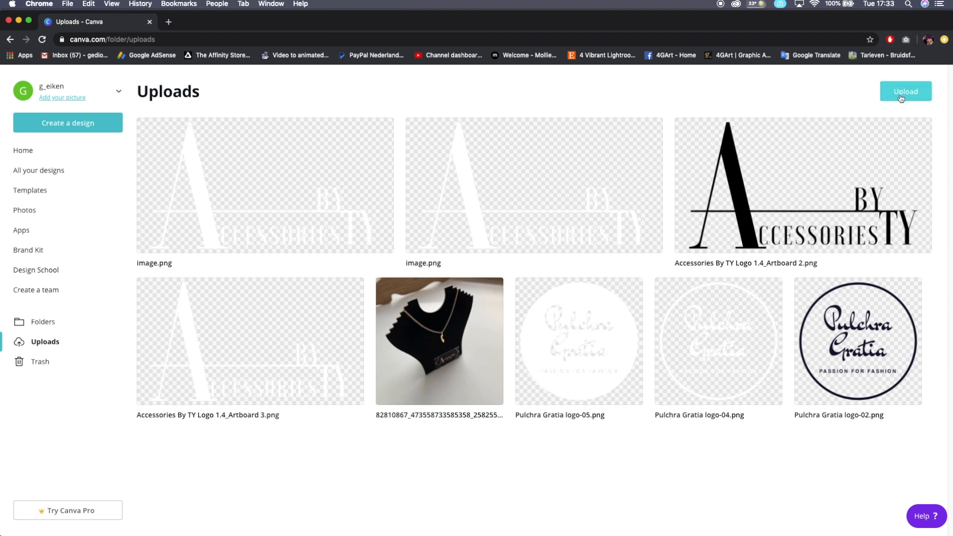
{"action": "left_click", "coordinate": [905, 91]}
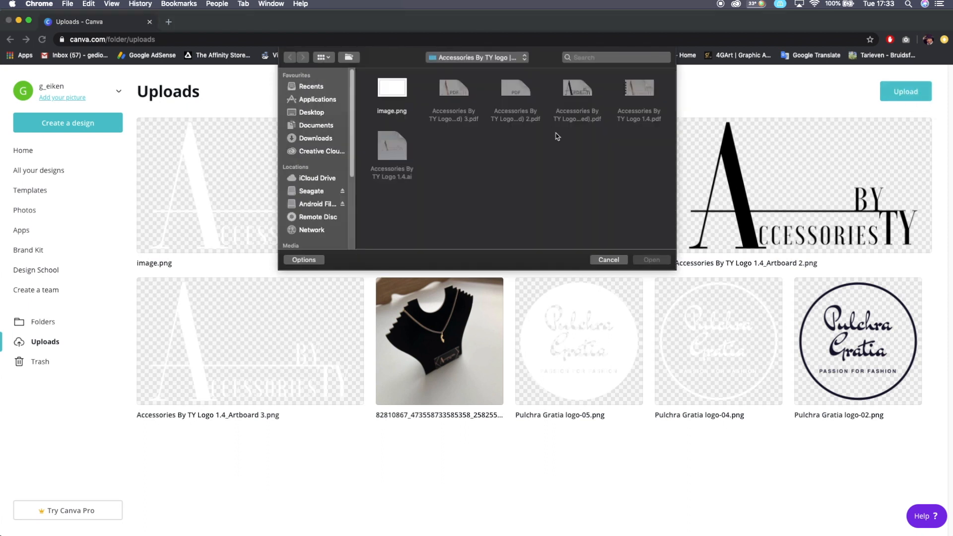
{"action": "mouse_move", "coordinate": [324, 106]}
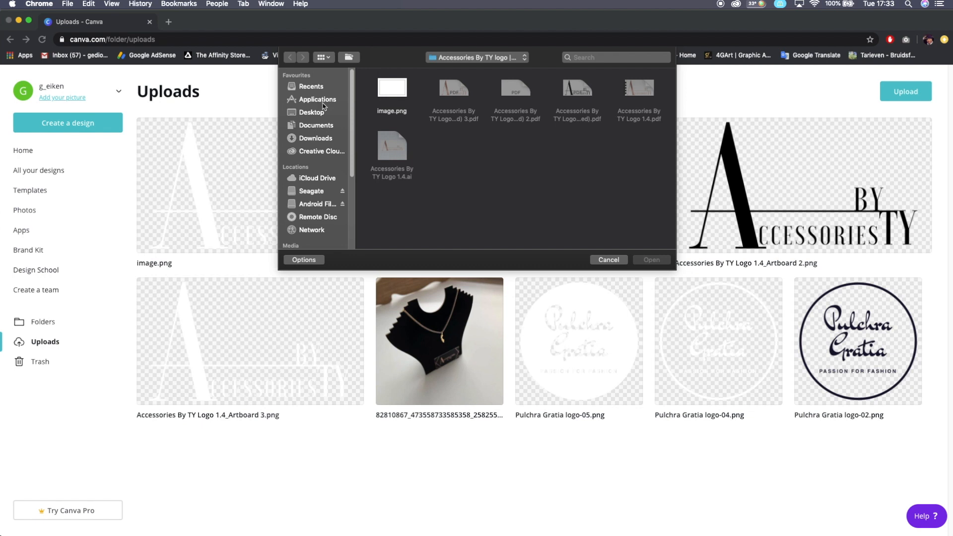
{"action": "mouse_move", "coordinate": [333, 127]}
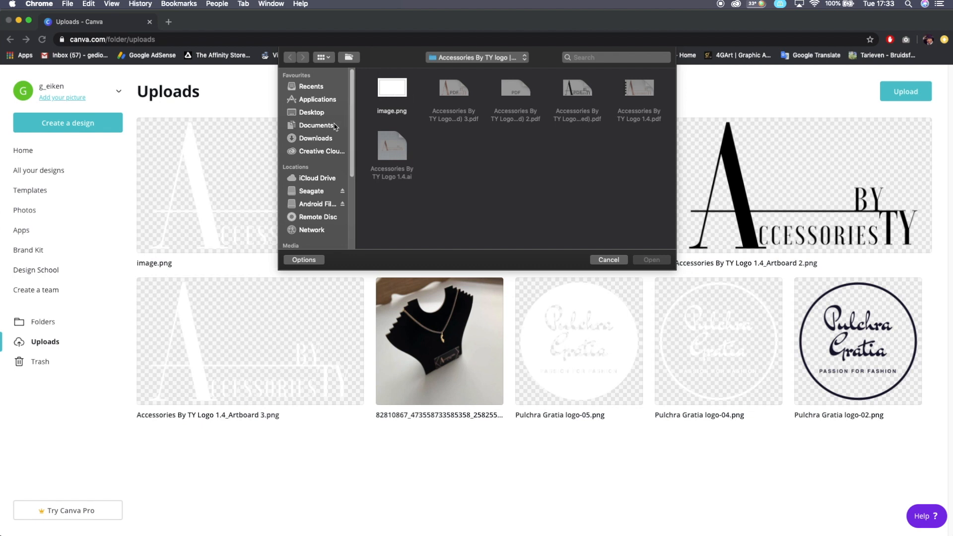
{"action": "left_click", "coordinate": [312, 112]}
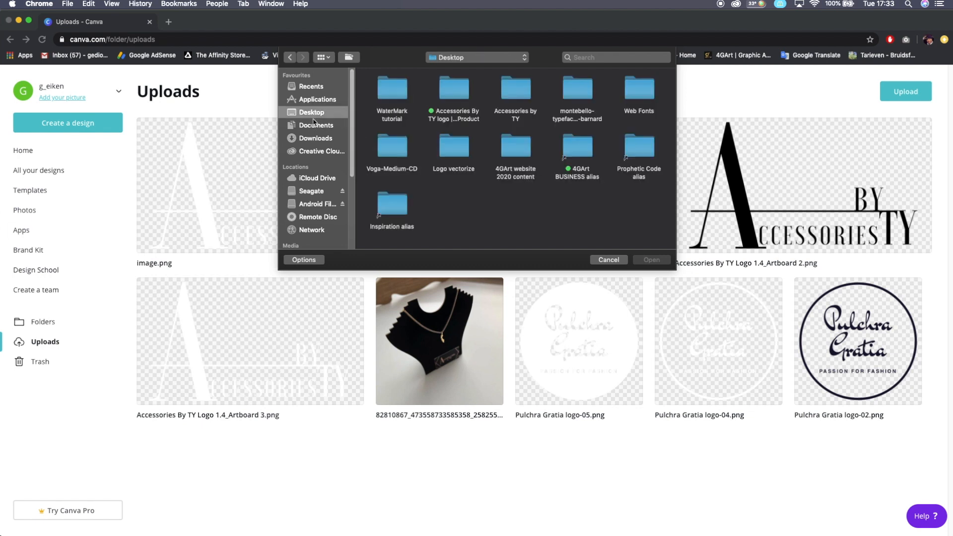
{"action": "double_click", "coordinate": [393, 90]}
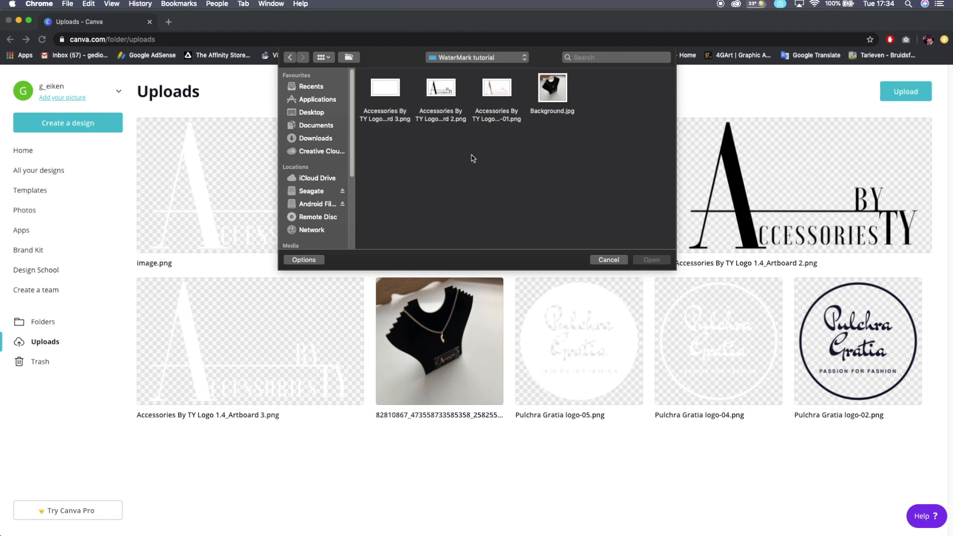
{"action": "mouse_move", "coordinate": [553, 90]}
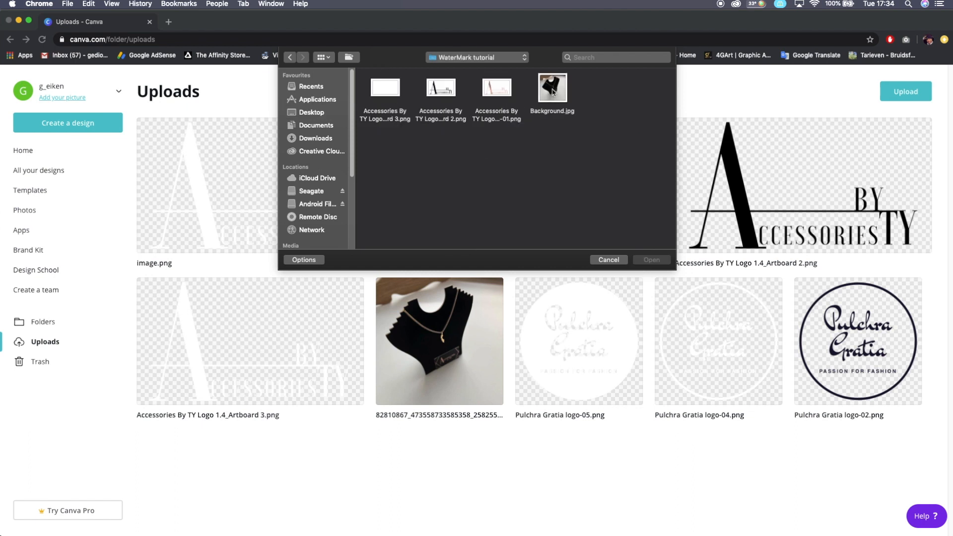
{"action": "left_click", "coordinate": [552, 87]}
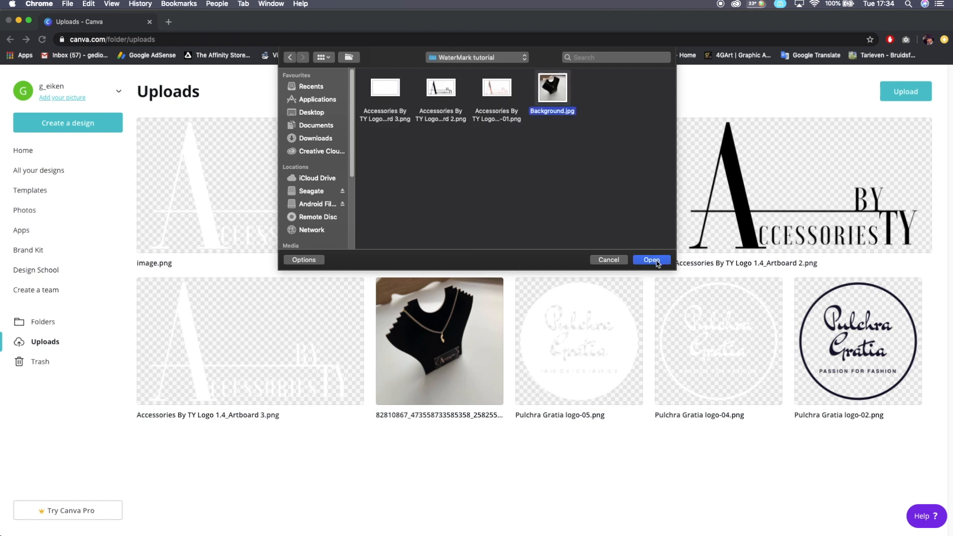
{"action": "left_click", "coordinate": [651, 260]}
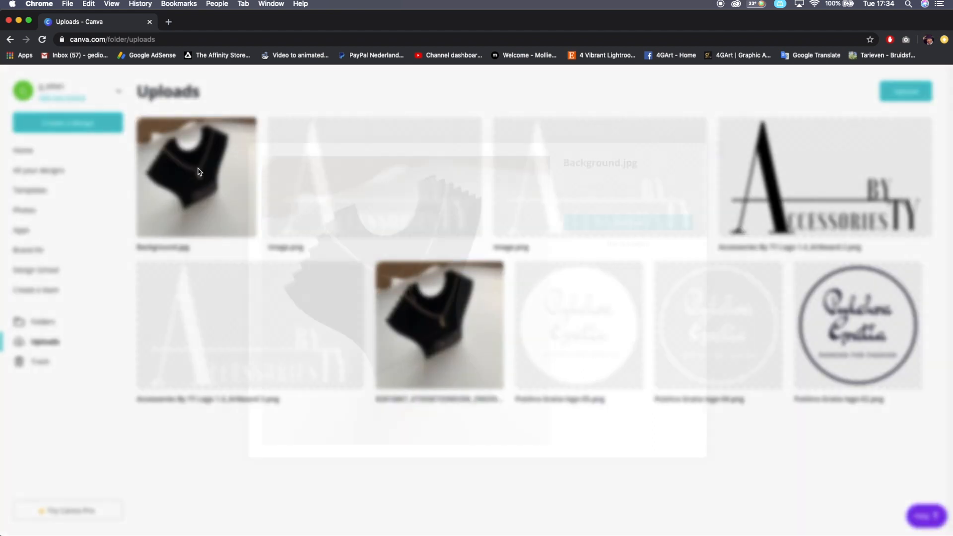
- Start a new 1920×1920 design from the Background.jpg upload
{"action": "left_click", "coordinate": [196, 177]}
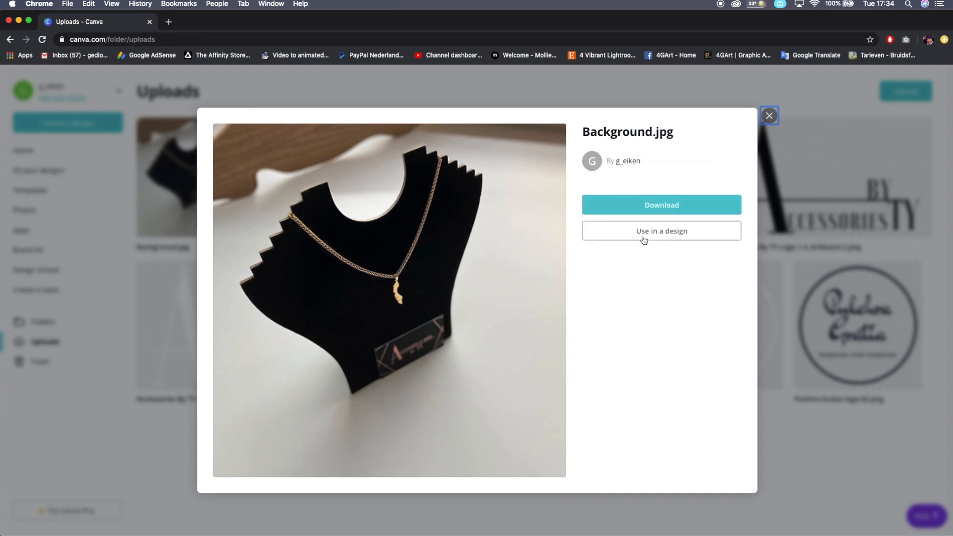
{"action": "mouse_move", "coordinate": [669, 236]}
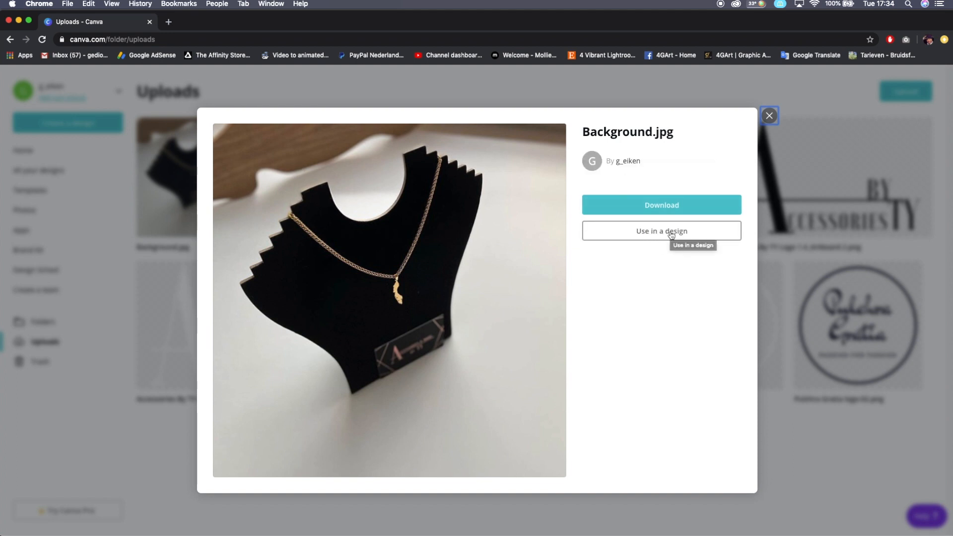
{"action": "left_click", "coordinate": [661, 230]}
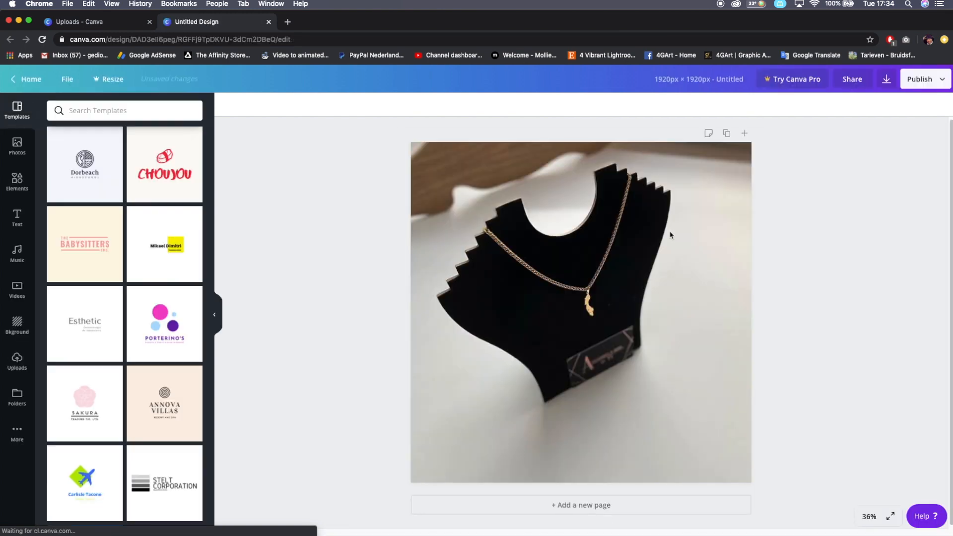
{"action": "mouse_move", "coordinate": [491, 244]}
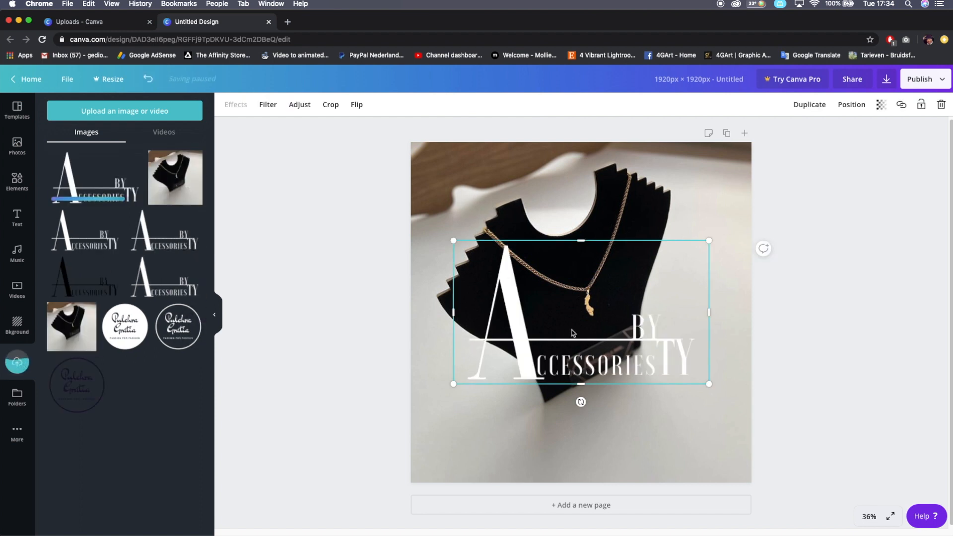
{"action": "mouse_move", "coordinate": [514, 308]}
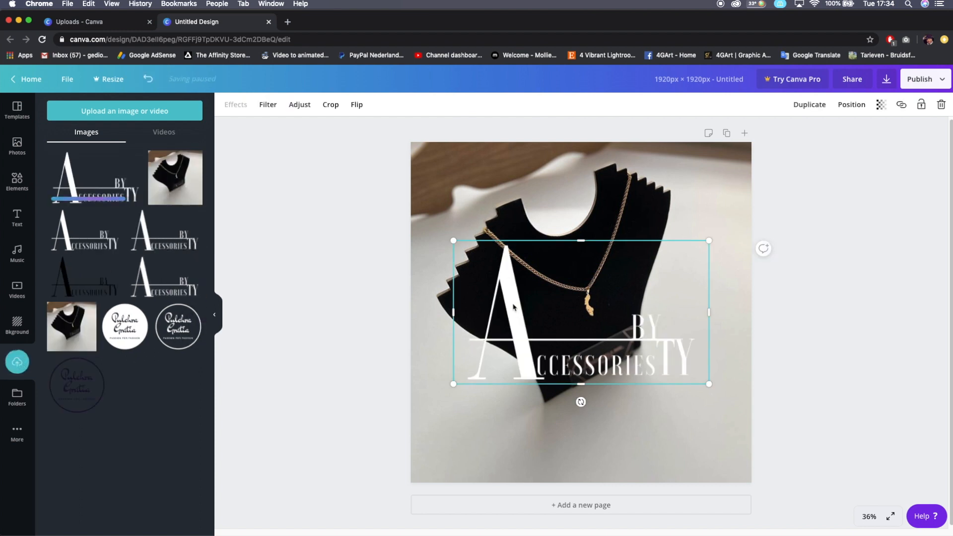
- Resize the white 'Accessories by TY' logo large, centred across the photo's lower half
{"action": "left_click_drag", "start_coordinate": [514, 306], "coordinate": [517, 328]}
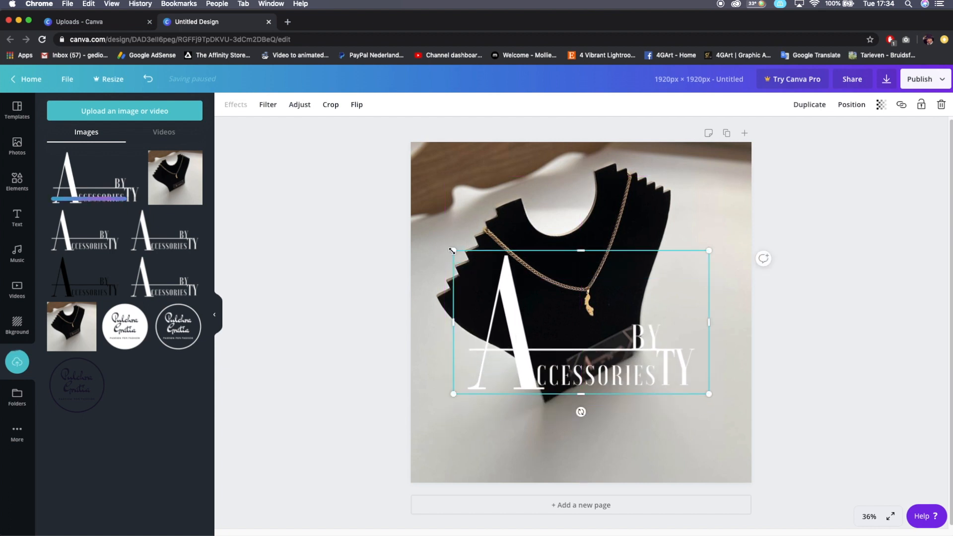
{"action": "left_click_drag", "start_coordinate": [453, 250], "coordinate": [468, 265]}
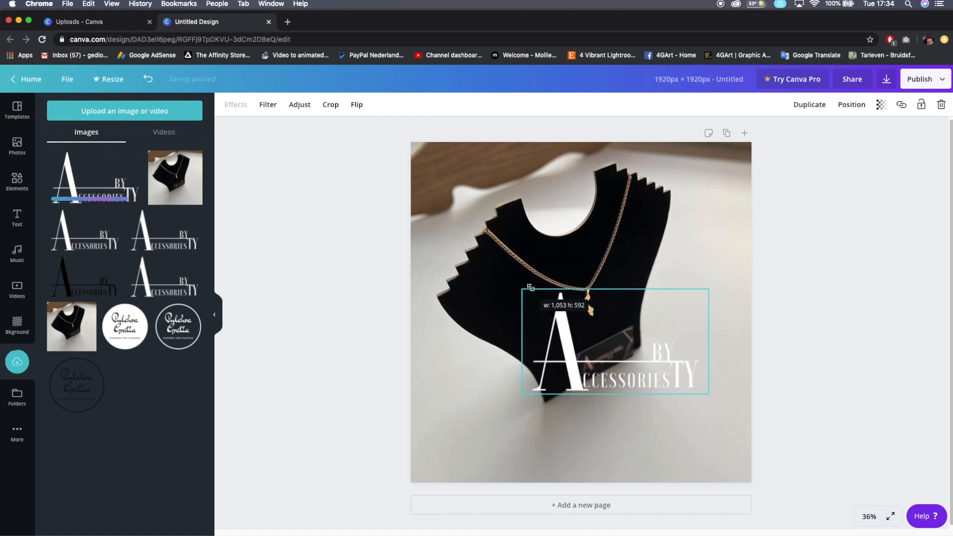
{"action": "left_click_drag", "start_coordinate": [521, 290], "coordinate": [432, 241]}
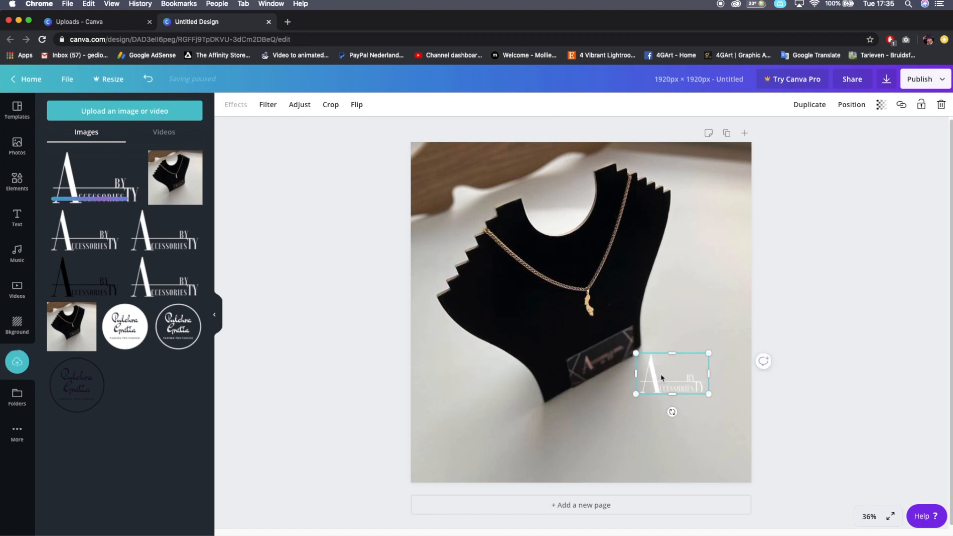
{"action": "left_click_drag", "start_coordinate": [672, 373], "coordinate": [704, 451]}
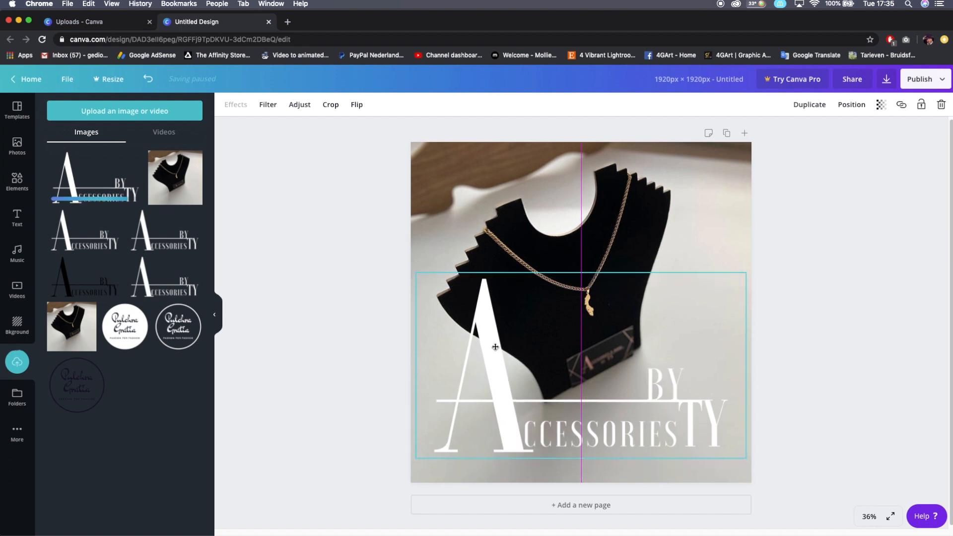
{"action": "left_click", "coordinate": [495, 346]}
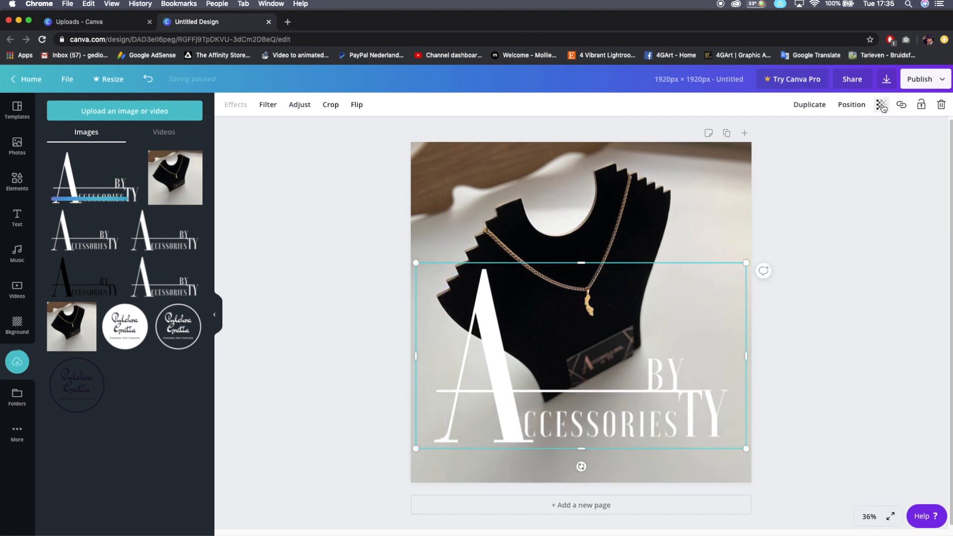
{"action": "mouse_move", "coordinate": [882, 104]}
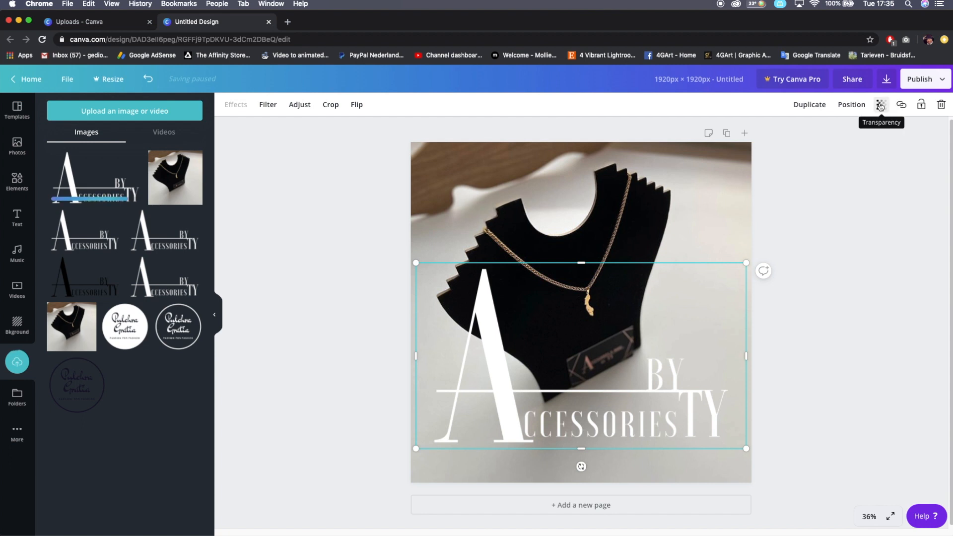
- Lower the logo's transparency to a faint, semi-transparent watermark level
{"action": "left_click", "coordinate": [881, 103]}
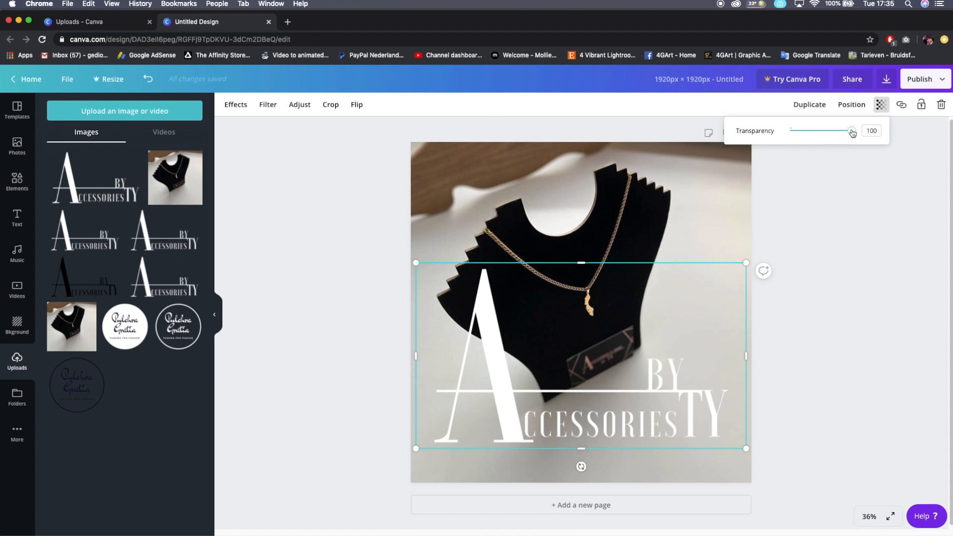
{"action": "left_click_drag", "start_coordinate": [851, 130], "coordinate": [837, 131]}
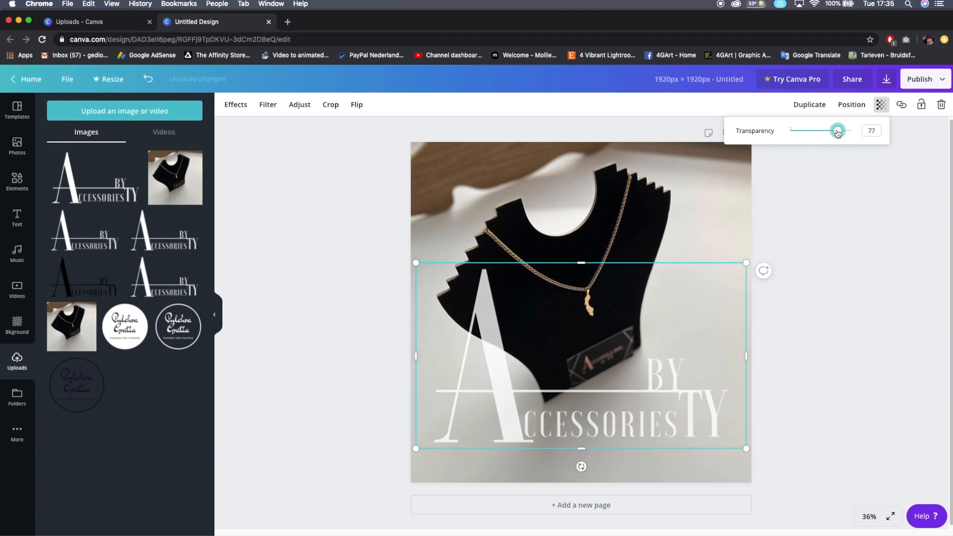
{"action": "left_click_drag", "start_coordinate": [837, 130], "coordinate": [803, 130]}
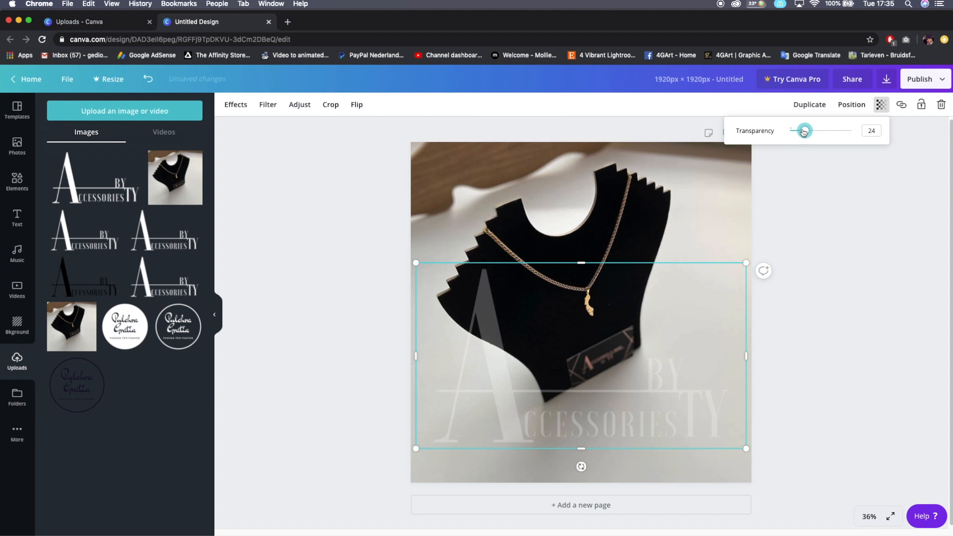
{"action": "left_click_drag", "start_coordinate": [804, 130], "coordinate": [795, 130]}
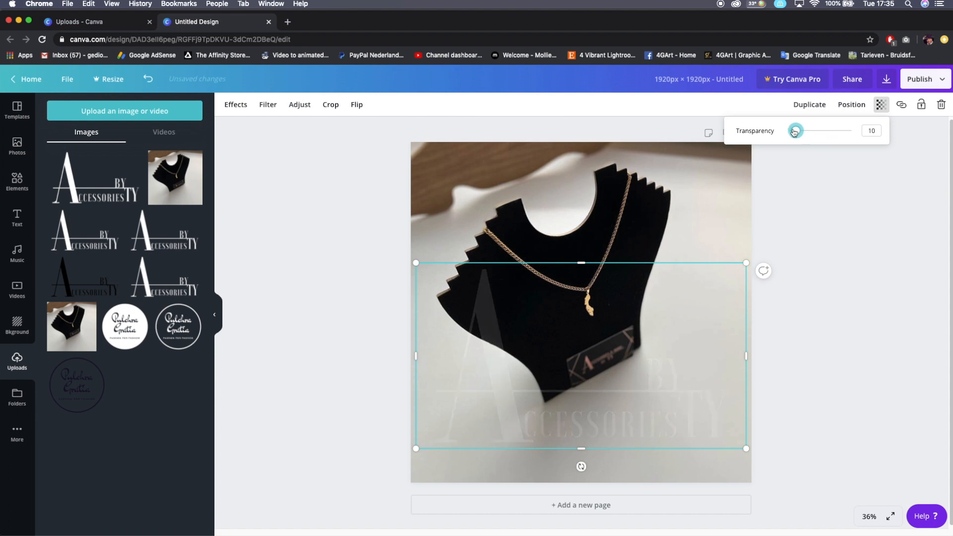
{"action": "left_click_drag", "start_coordinate": [803, 130], "coordinate": [797, 130]}
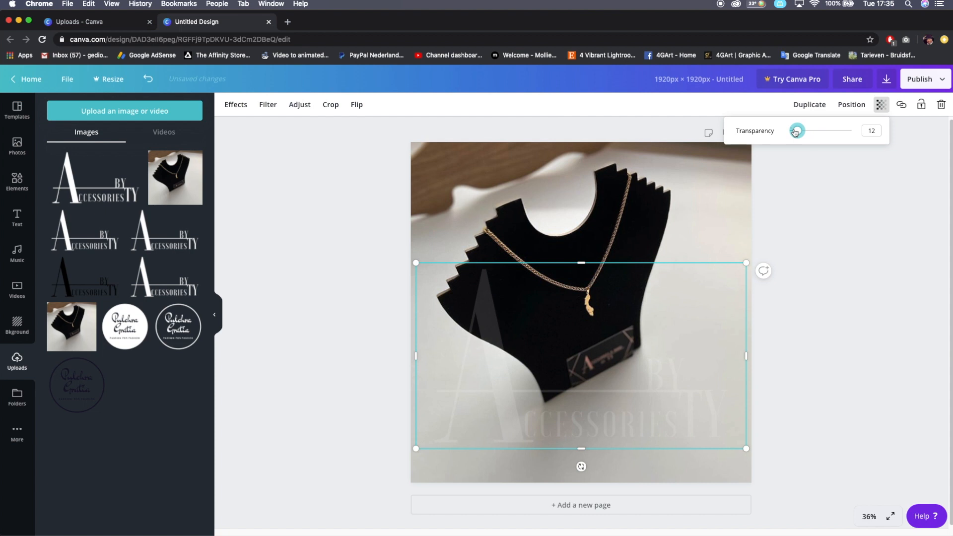
{"action": "left_click_drag", "start_coordinate": [796, 130], "coordinate": [851, 130]}
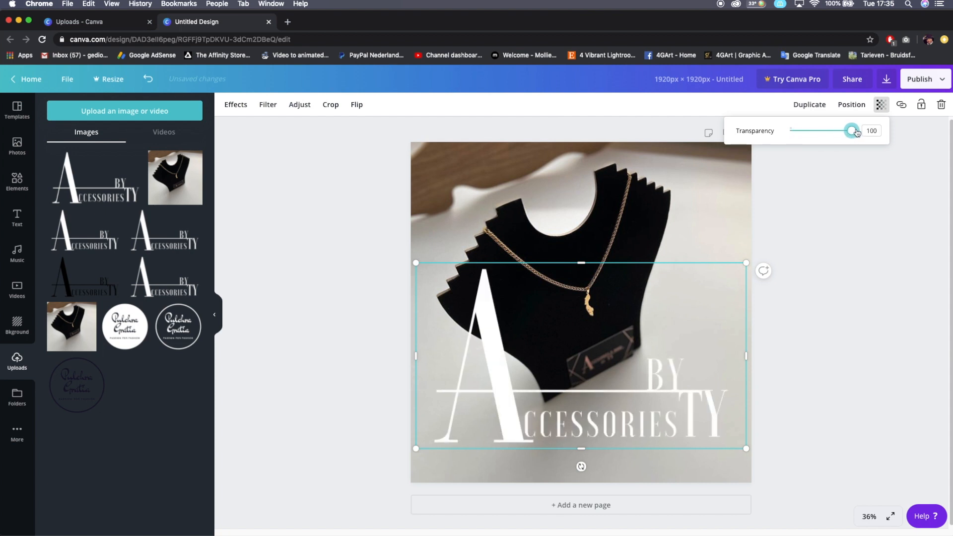
{"action": "left_click_drag", "start_coordinate": [851, 131], "coordinate": [802, 130]}
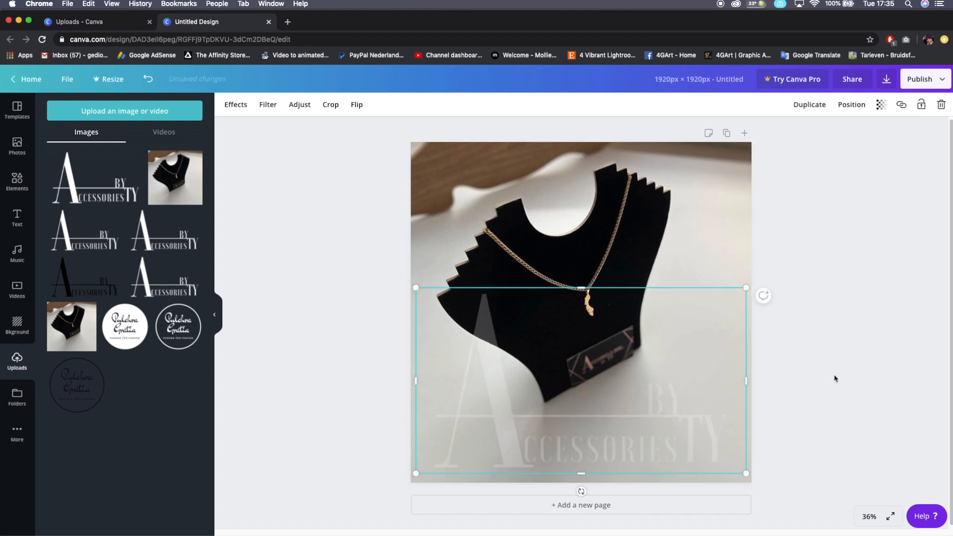
{"action": "mouse_move", "coordinate": [544, 302]}
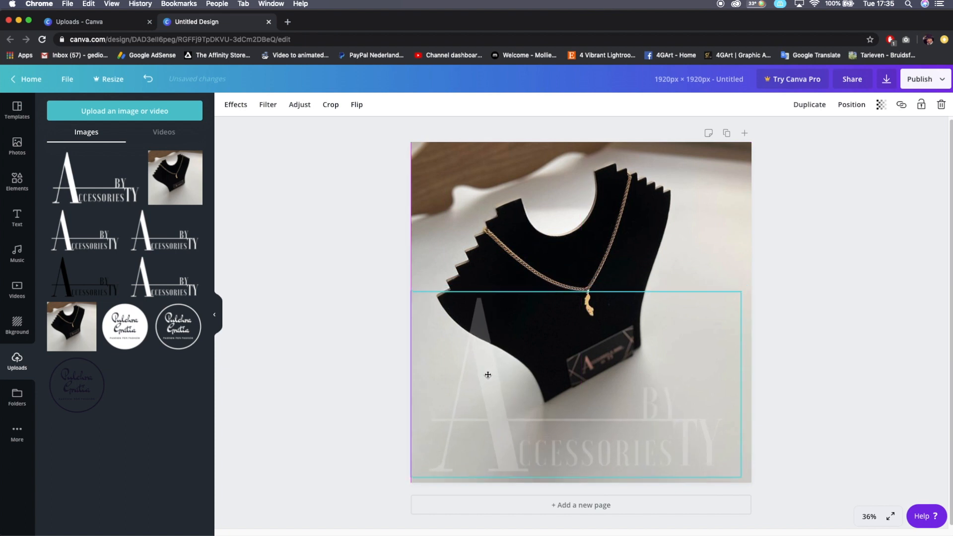
- Download the watermarked design as a PNG and open the downloaded file
{"action": "left_click", "coordinate": [803, 206]}
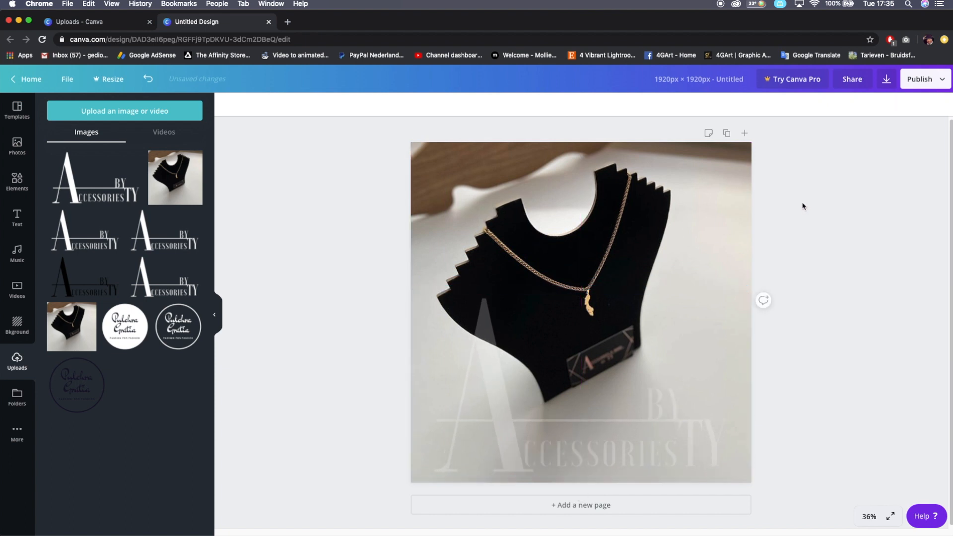
{"action": "left_click", "coordinate": [920, 79]}
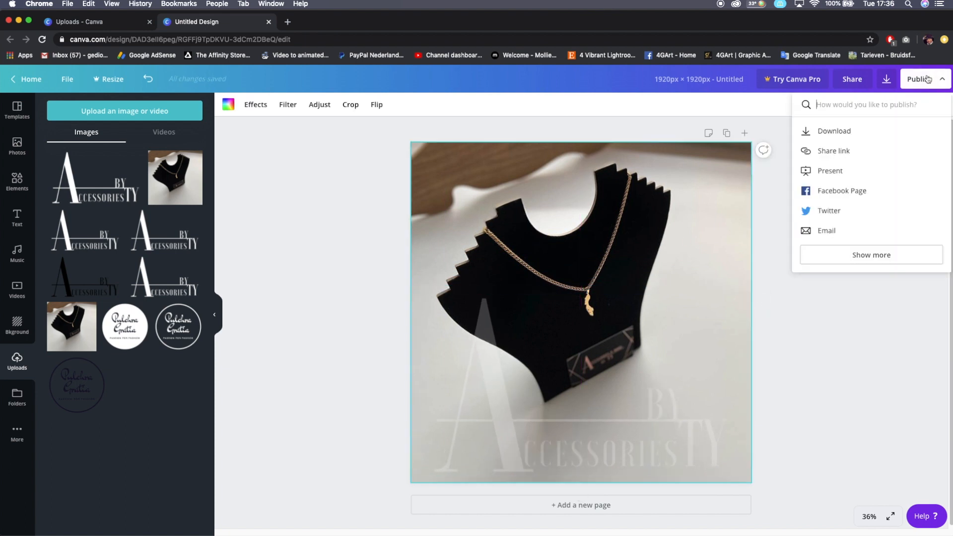
{"action": "mouse_move", "coordinate": [822, 120]}
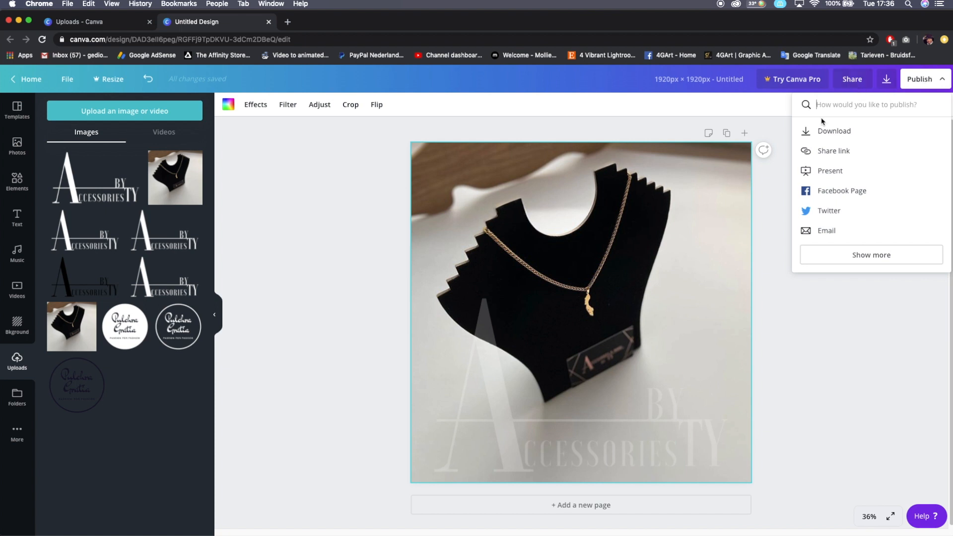
{"action": "left_click", "coordinate": [834, 131]}
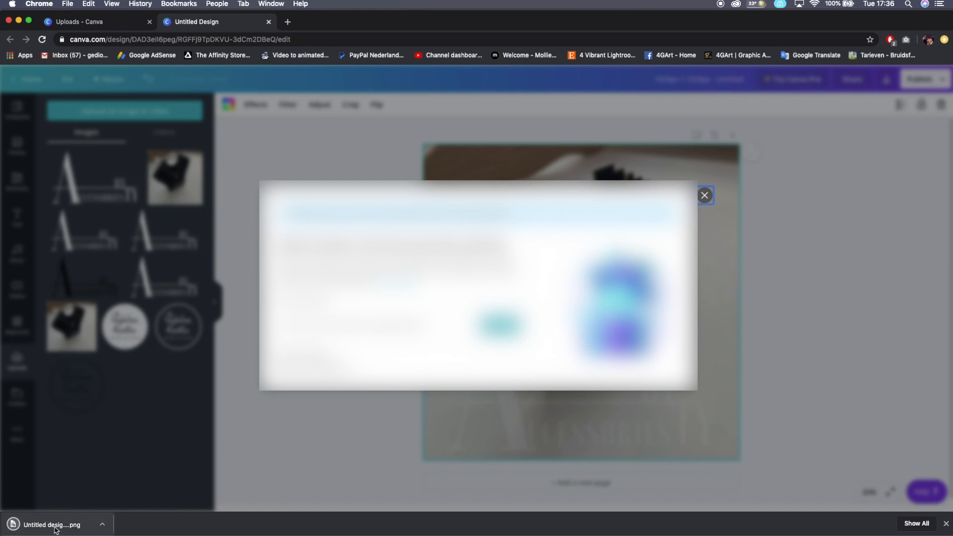
{"action": "left_click", "coordinate": [51, 525]}
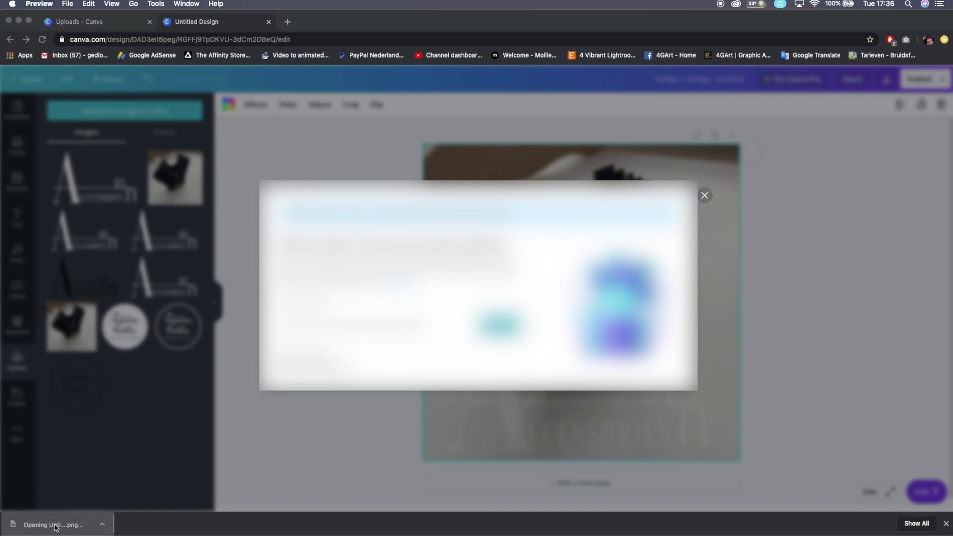